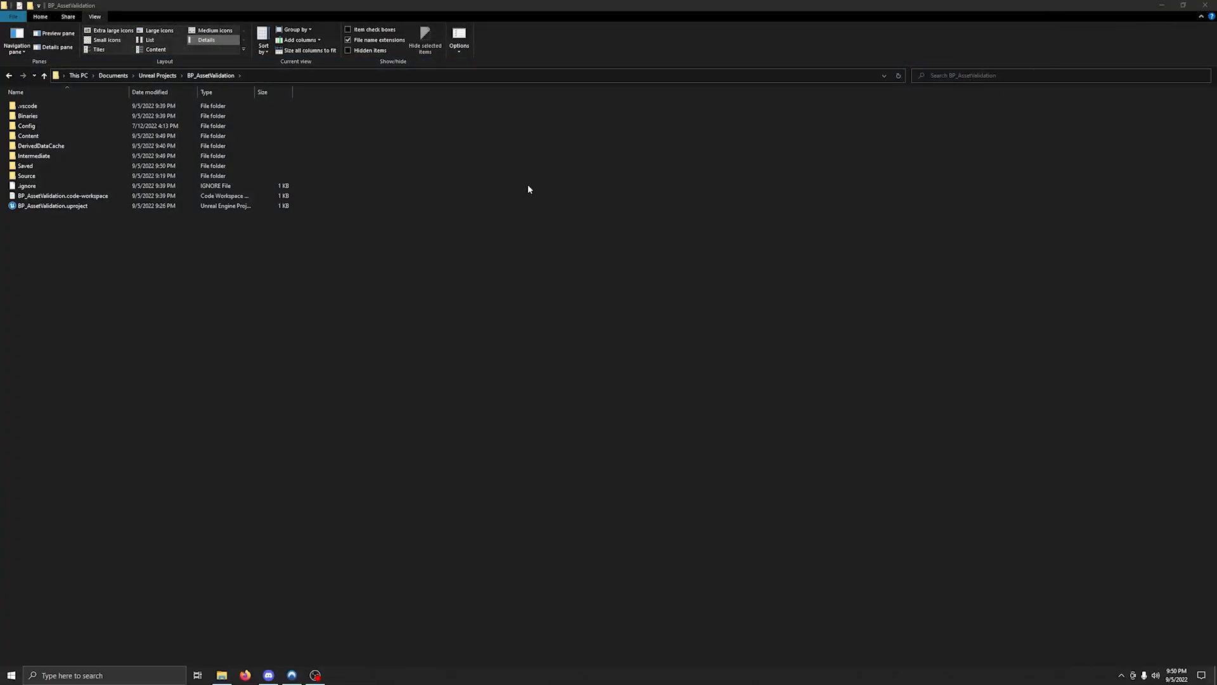
Select the .vscode, Binaries, DerivedDataCache, Intermediate and Saved folders together for removal.
left_click(52, 205)
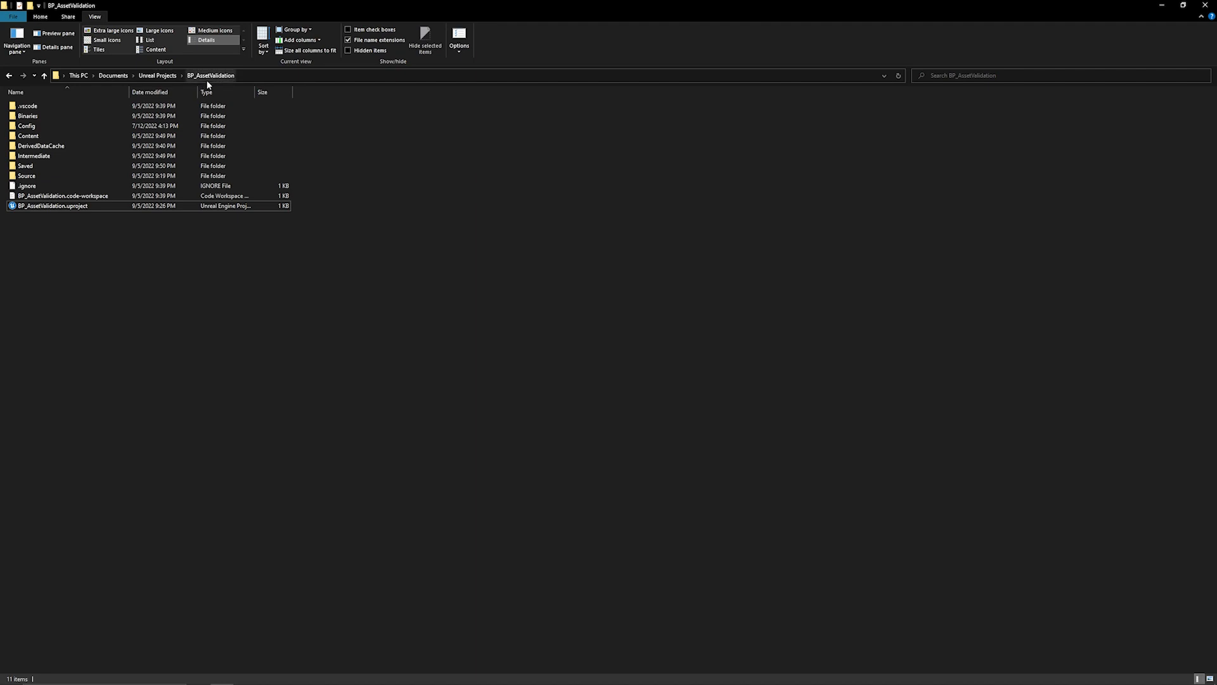
mouse_move(217, 279)
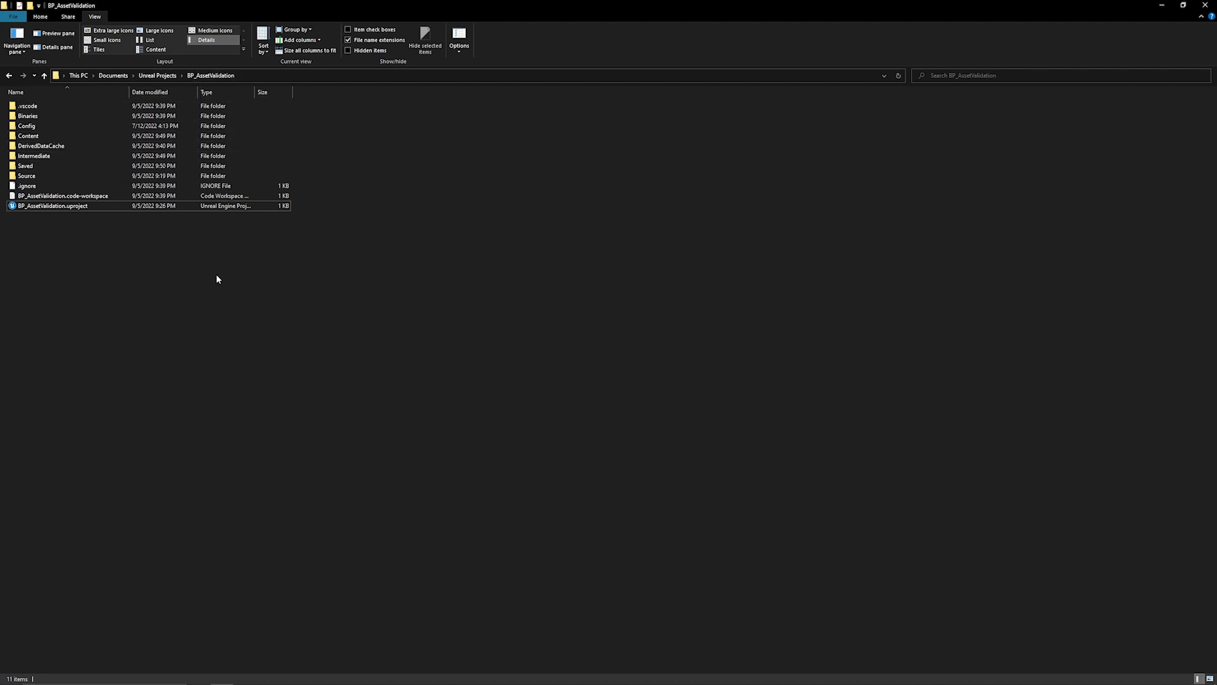
mouse_move(217, 283)
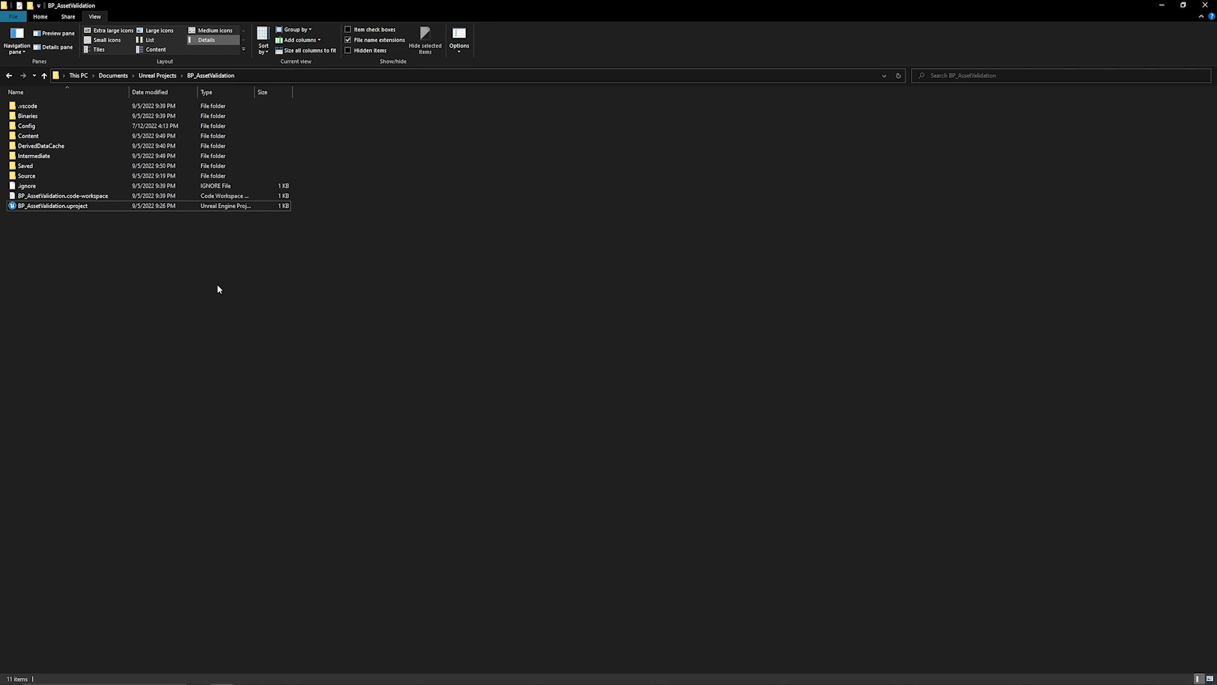
mouse_move(220, 292)
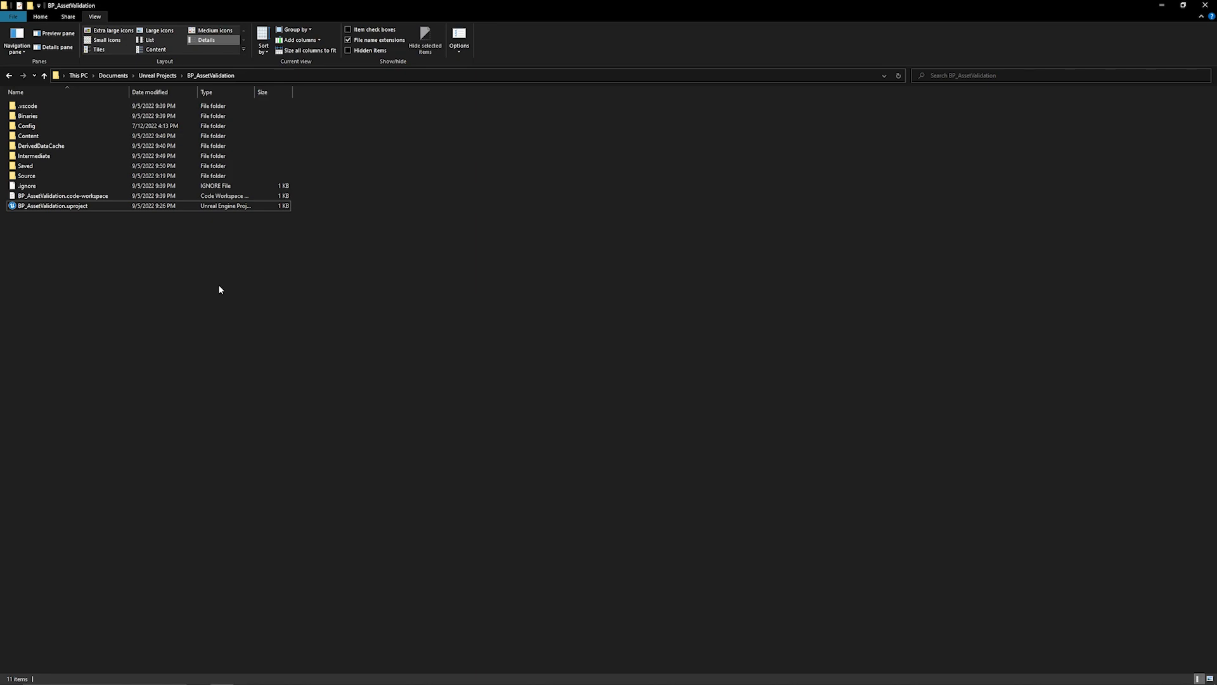
mouse_move(221, 285)
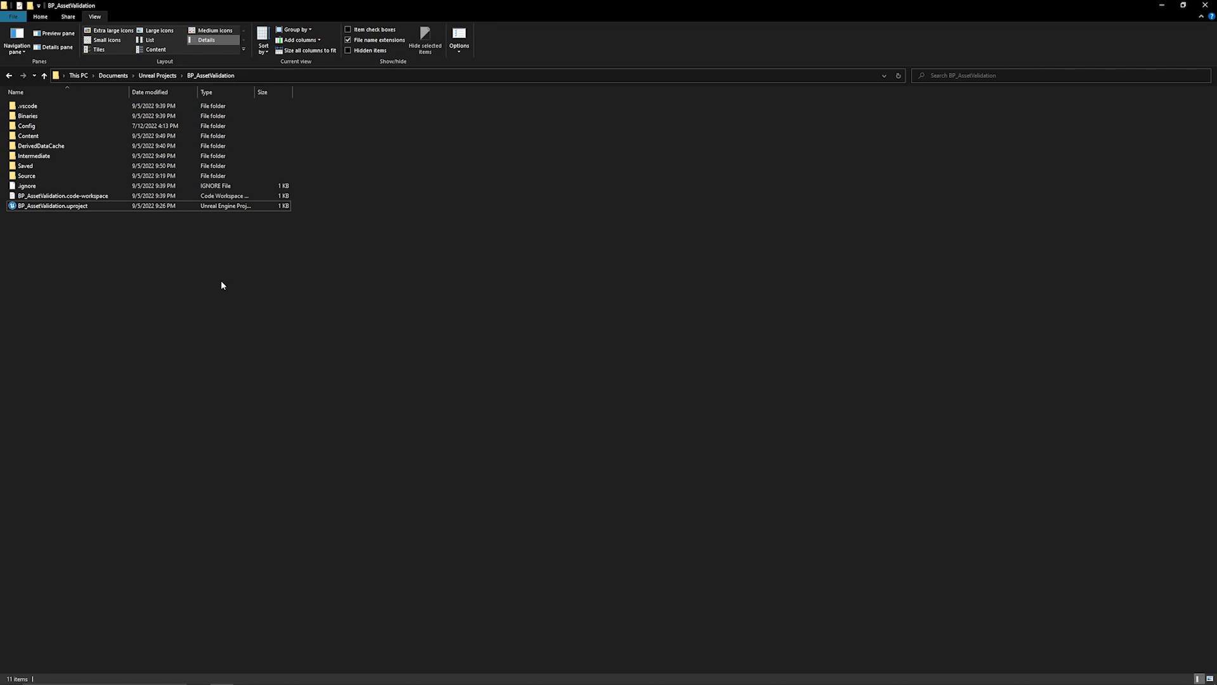
mouse_move(231, 289)
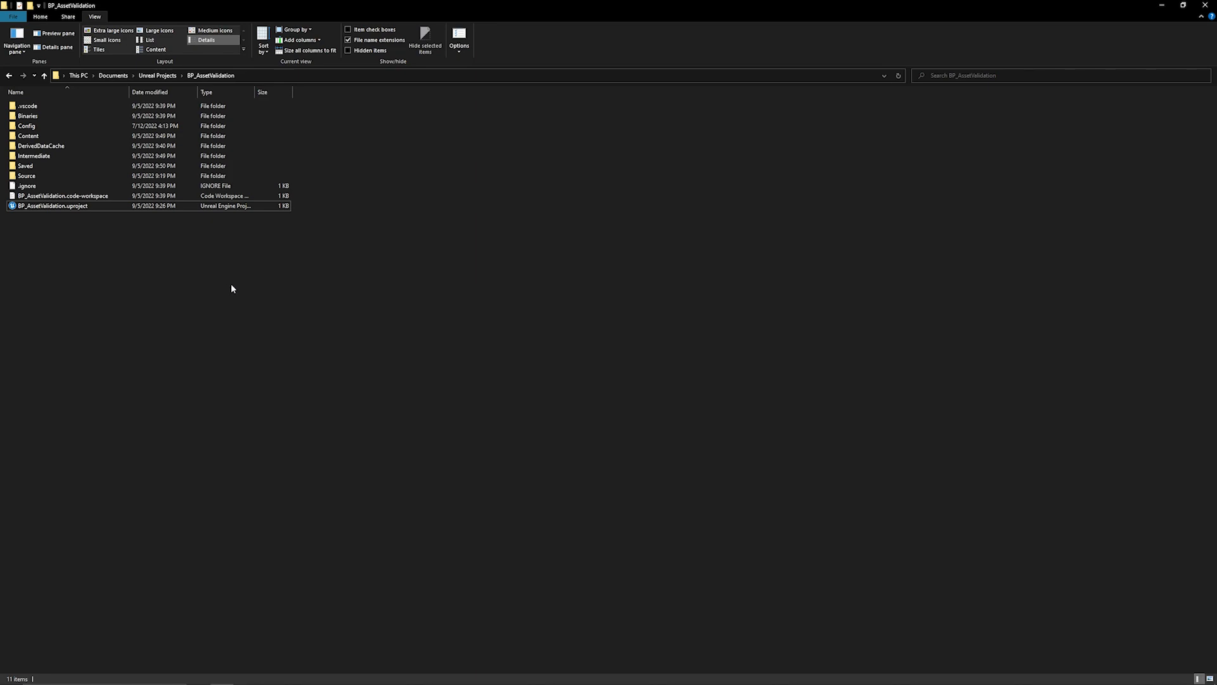
mouse_move(245, 281)
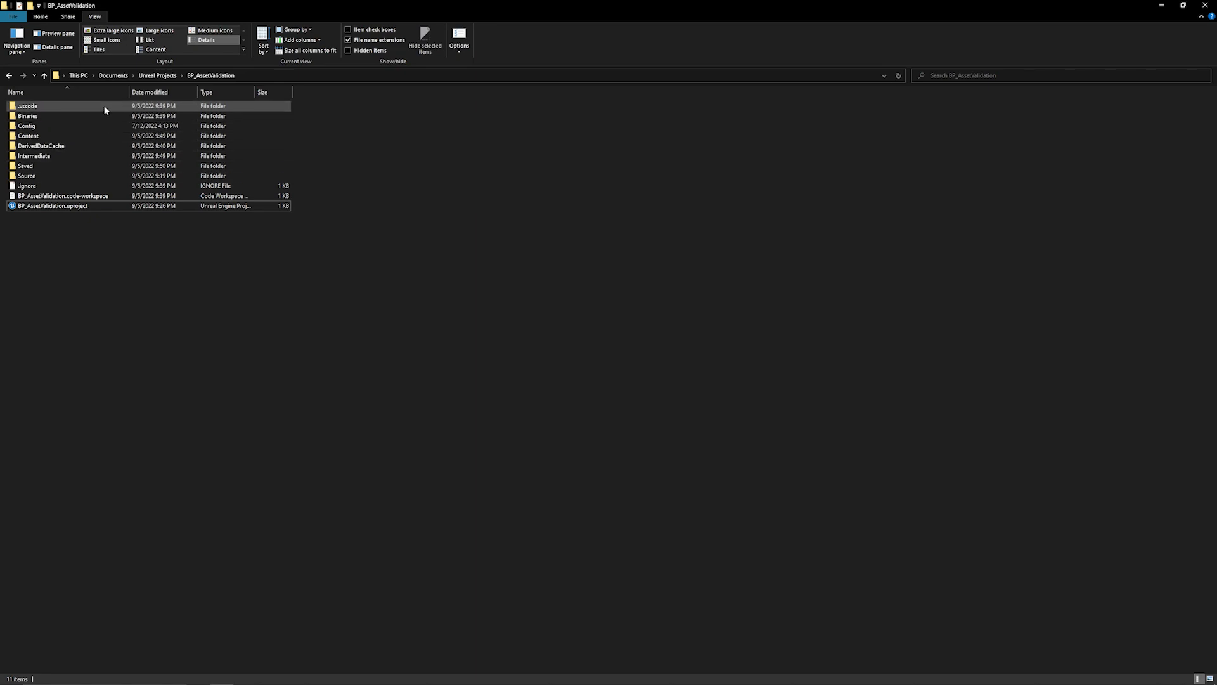
left_click(27, 105)
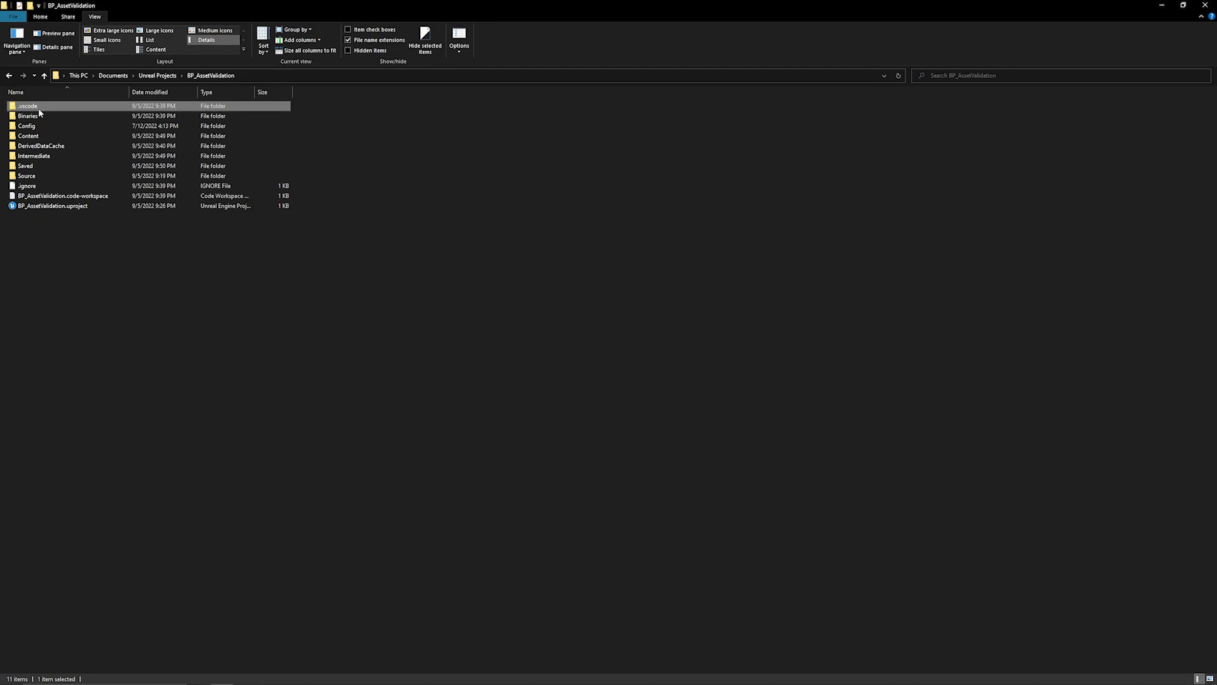
left_click(27, 125)
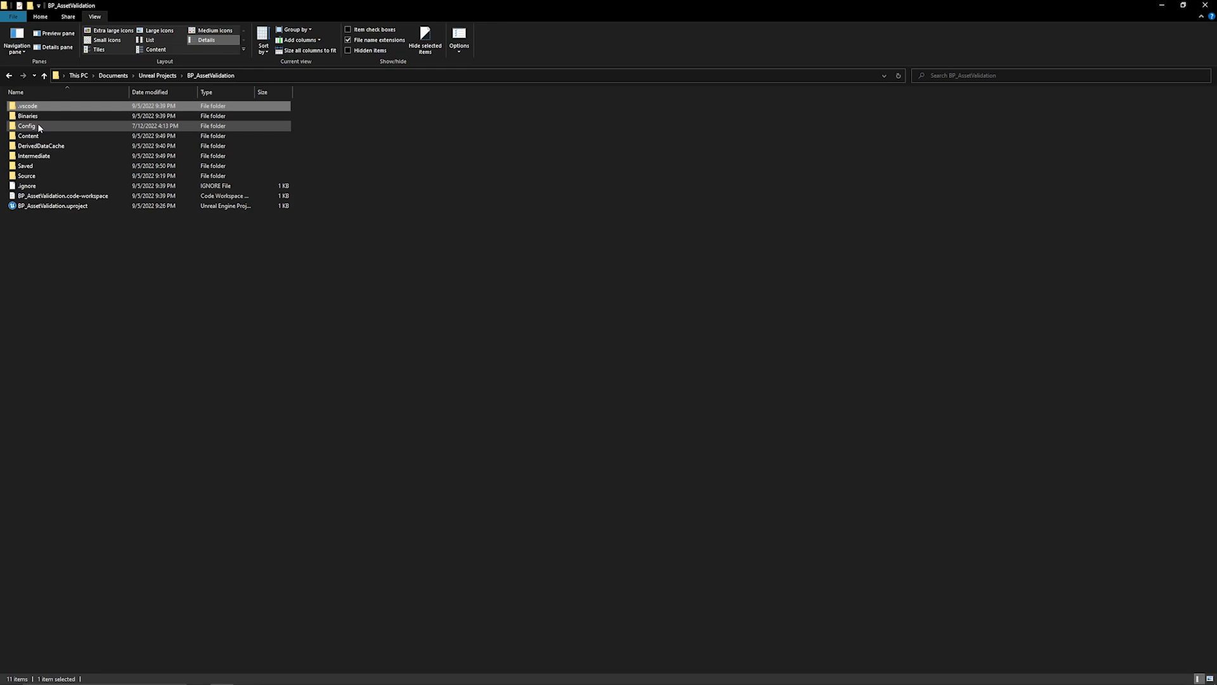
left_click(28, 115)
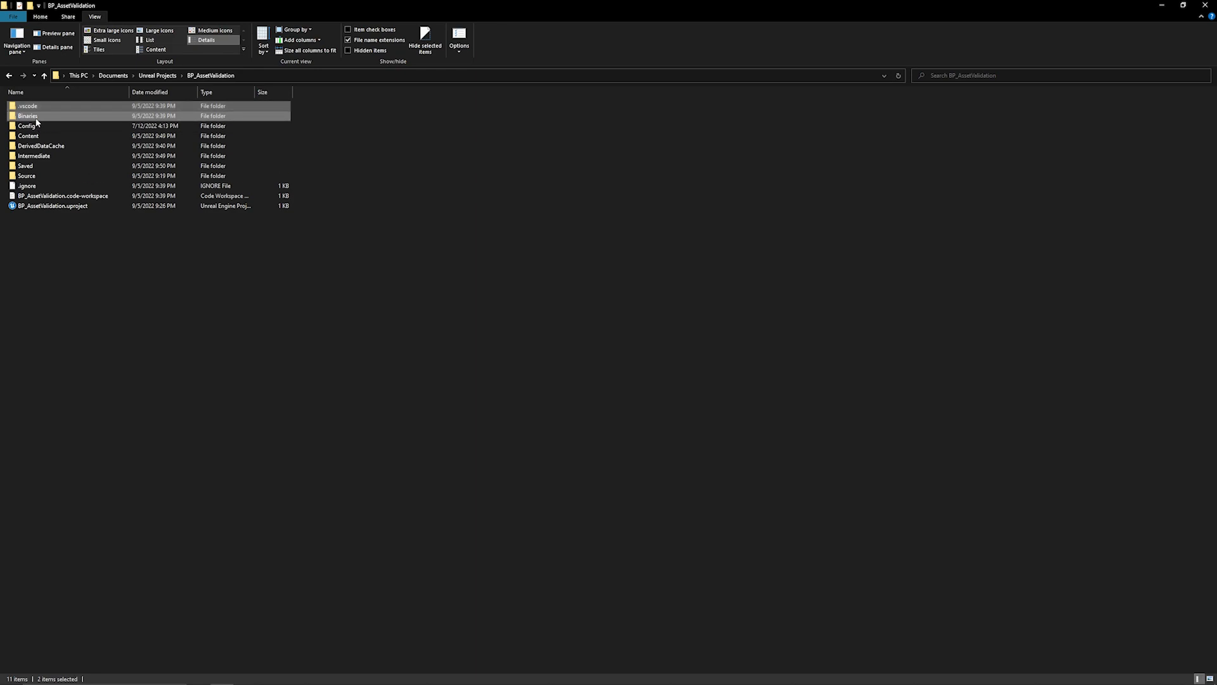
mouse_move(39, 123)
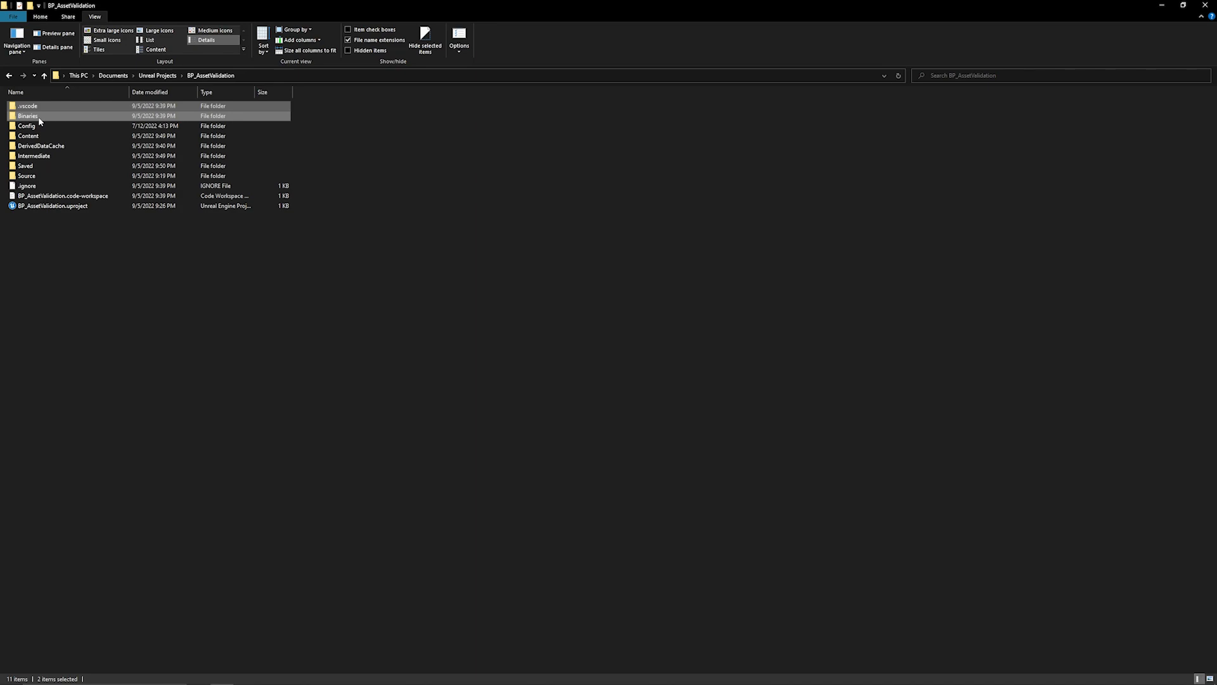
mouse_move(34, 115)
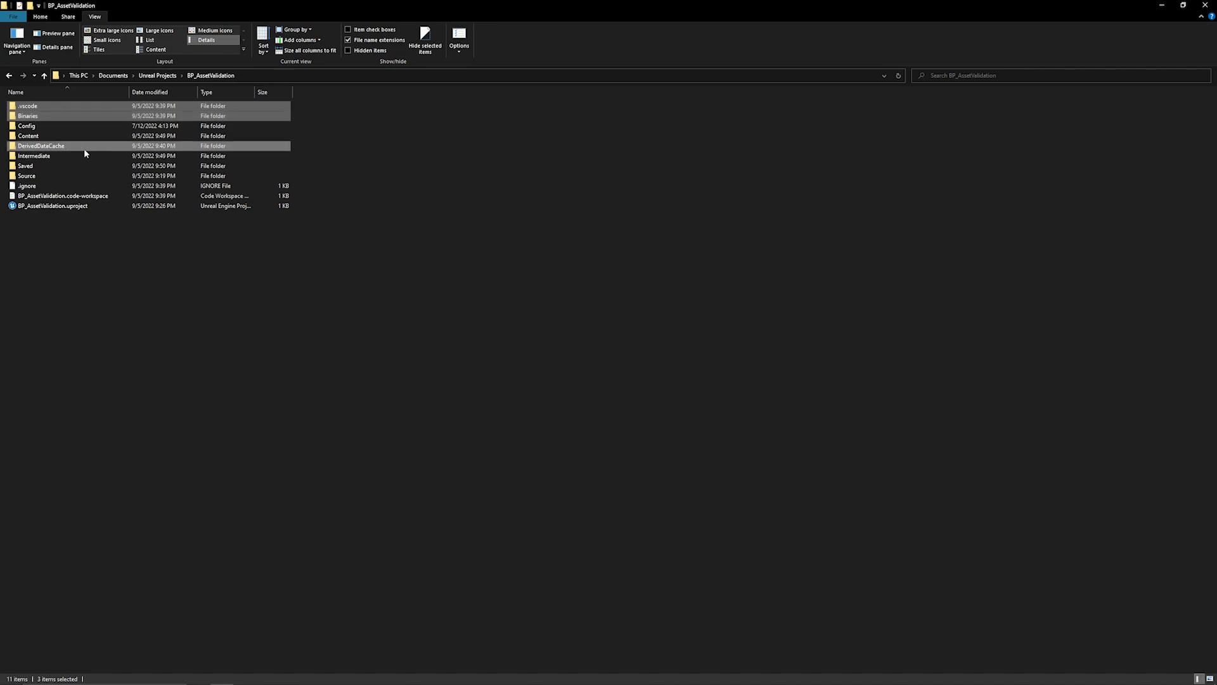
left_click(34, 154)
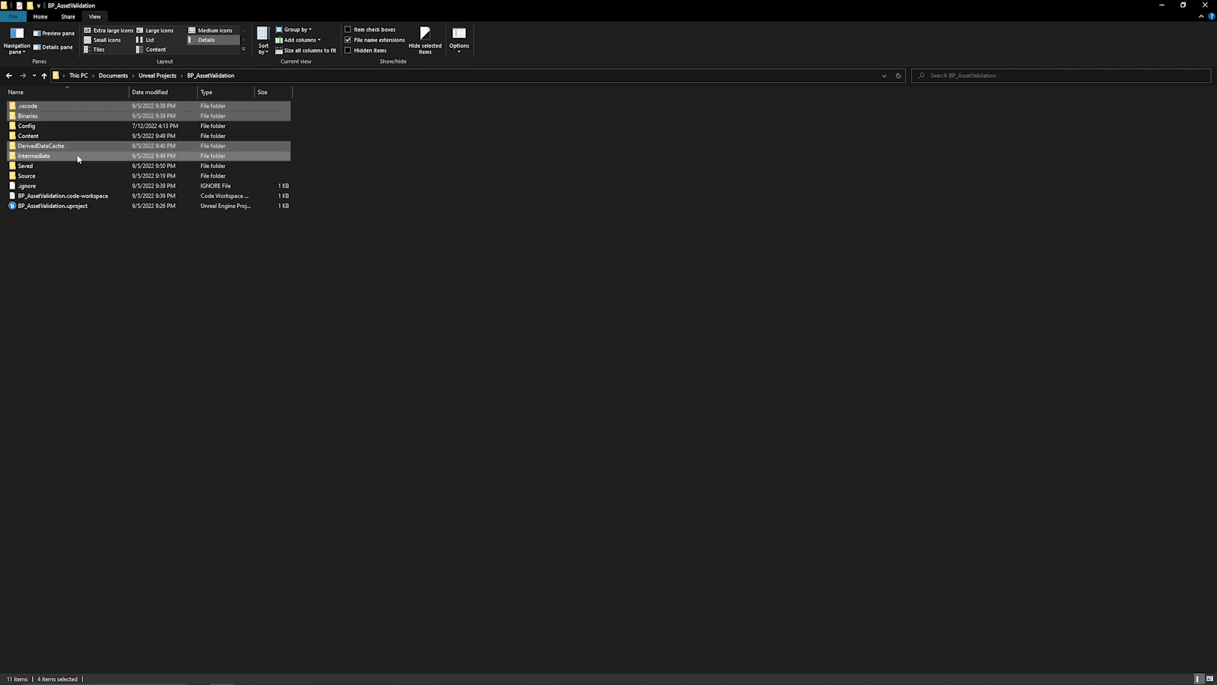
left_click(26, 165)
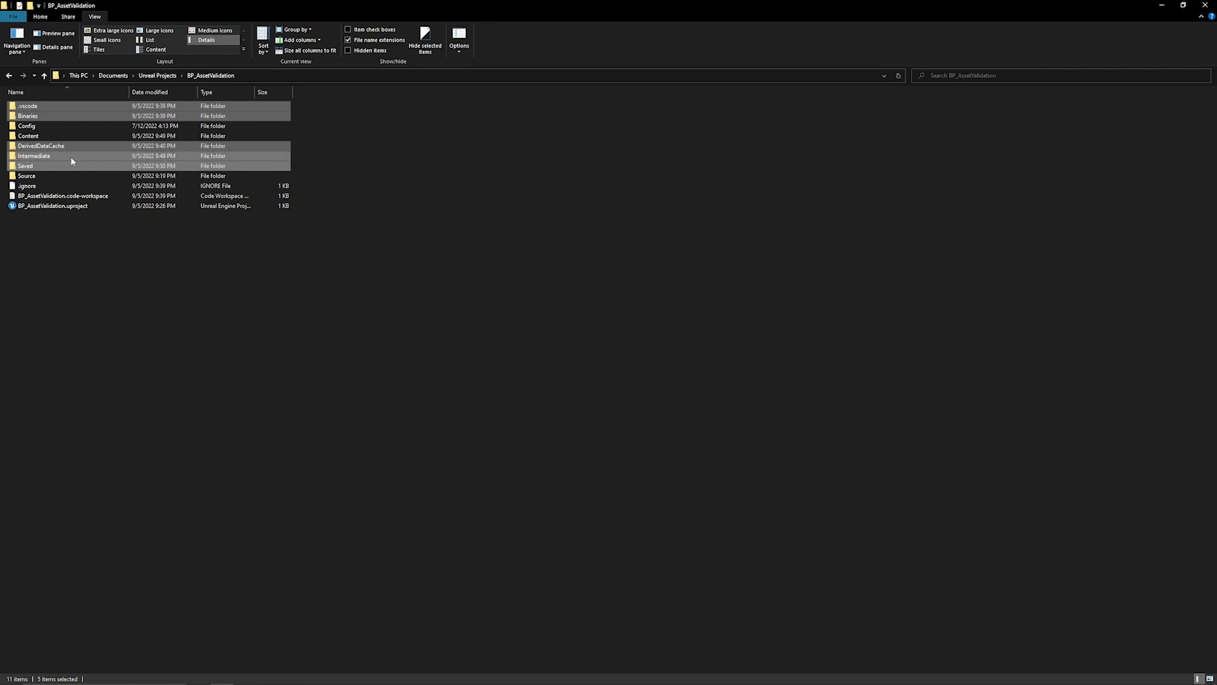
mouse_move(56, 156)
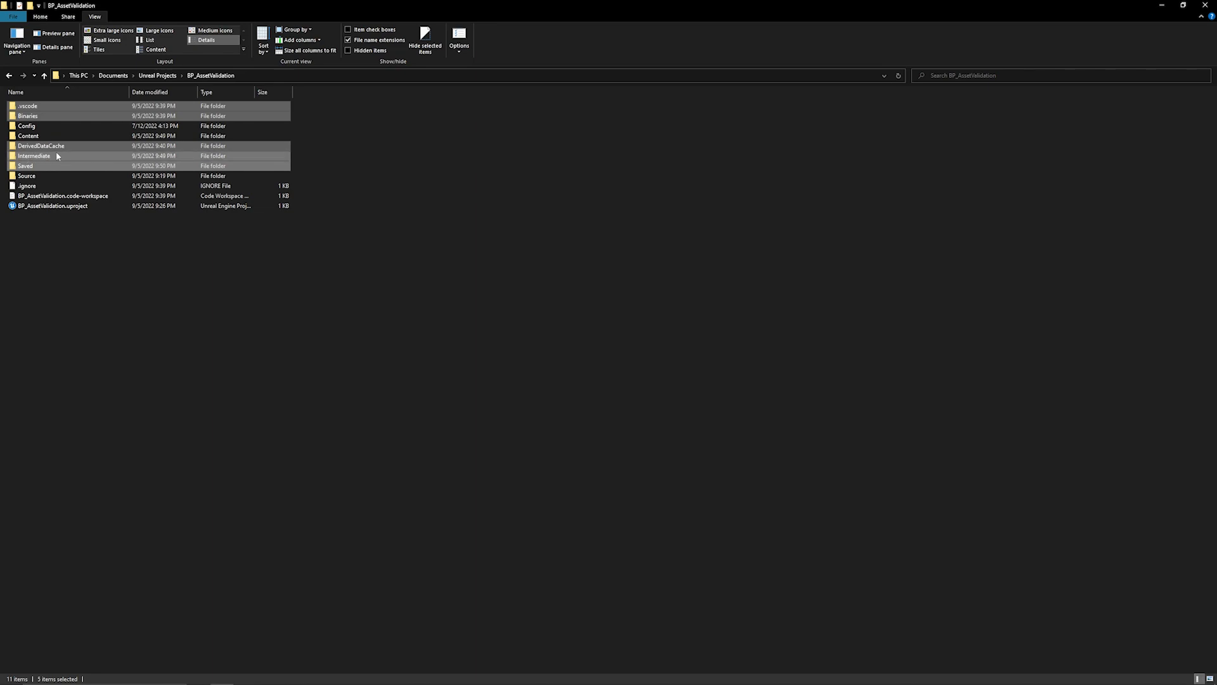
mouse_move(57, 159)
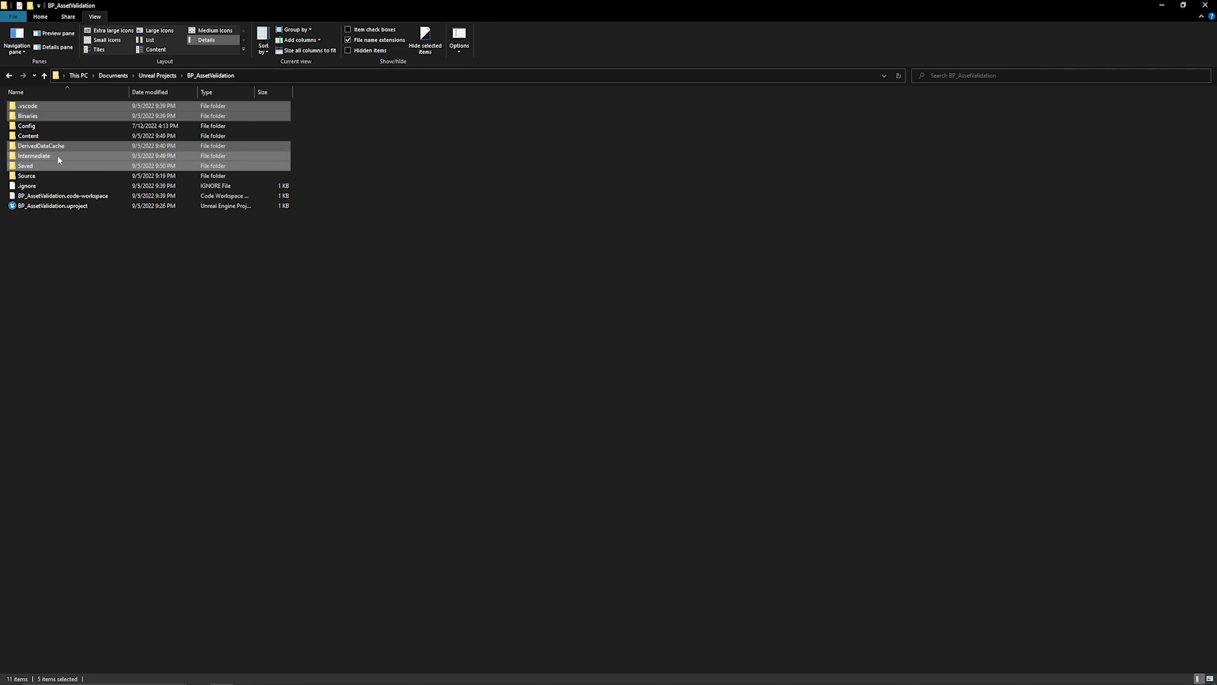
mouse_move(25, 175)
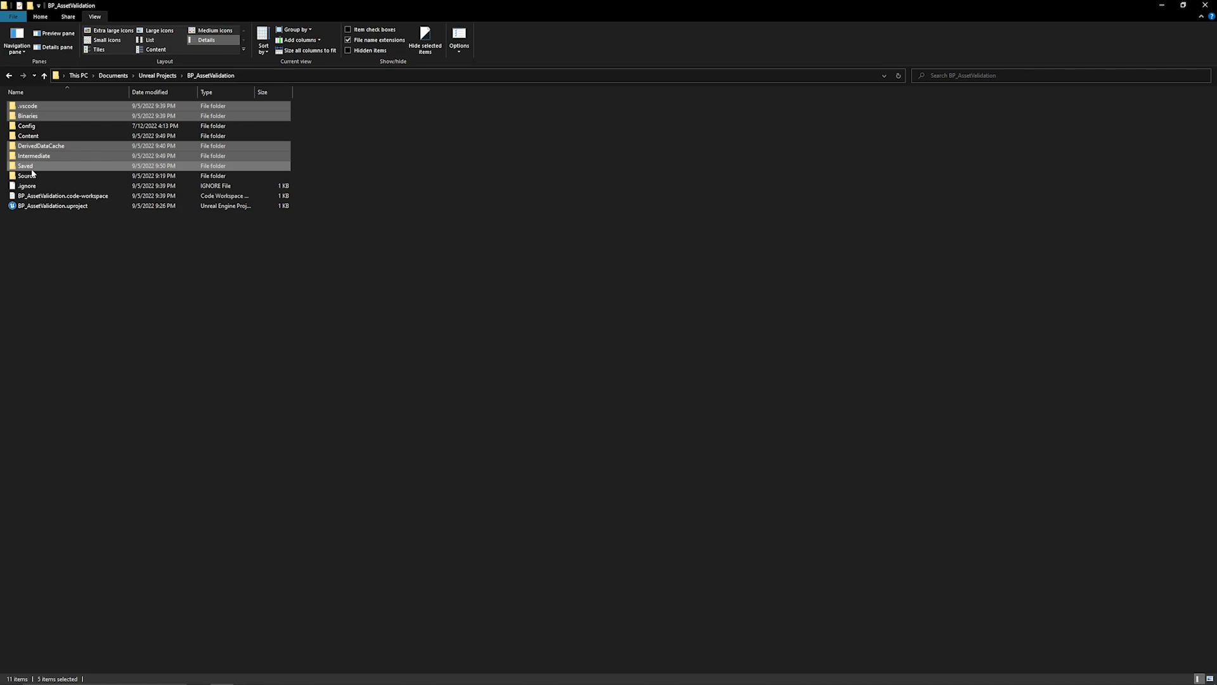
mouse_move(33, 167)
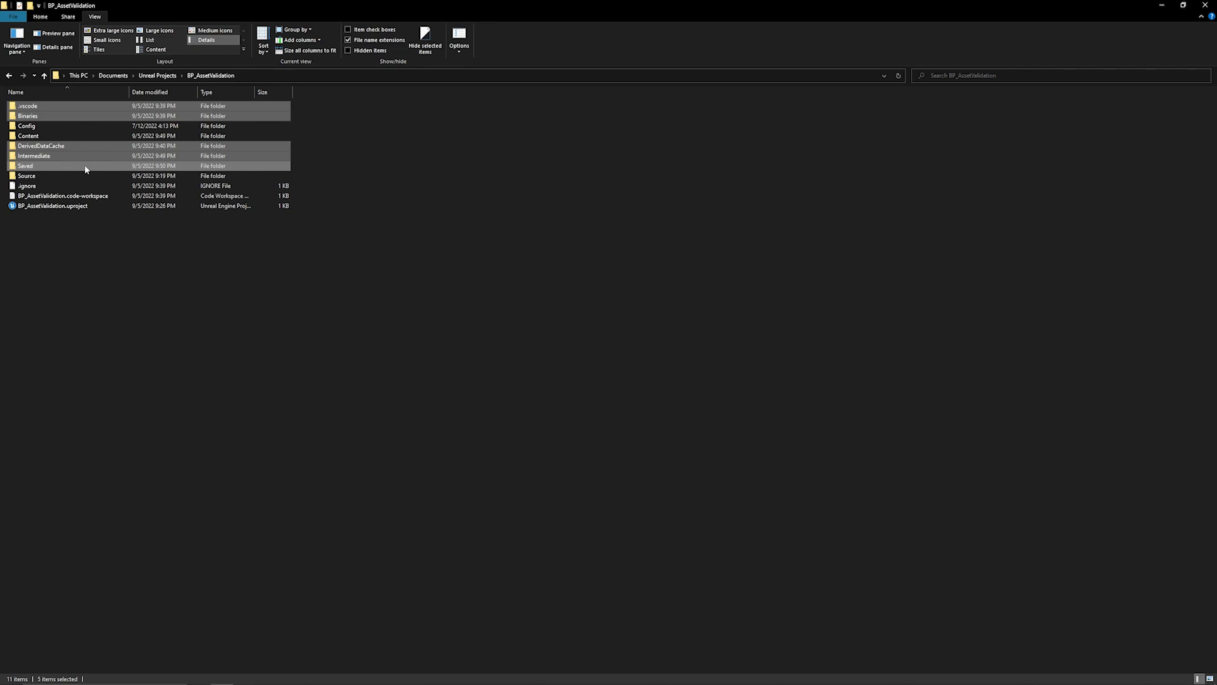
Add the .gitignore and .code-workspace files, delete everything selected, then pick BP_AssetValidation.uproject.
left_click(26, 185)
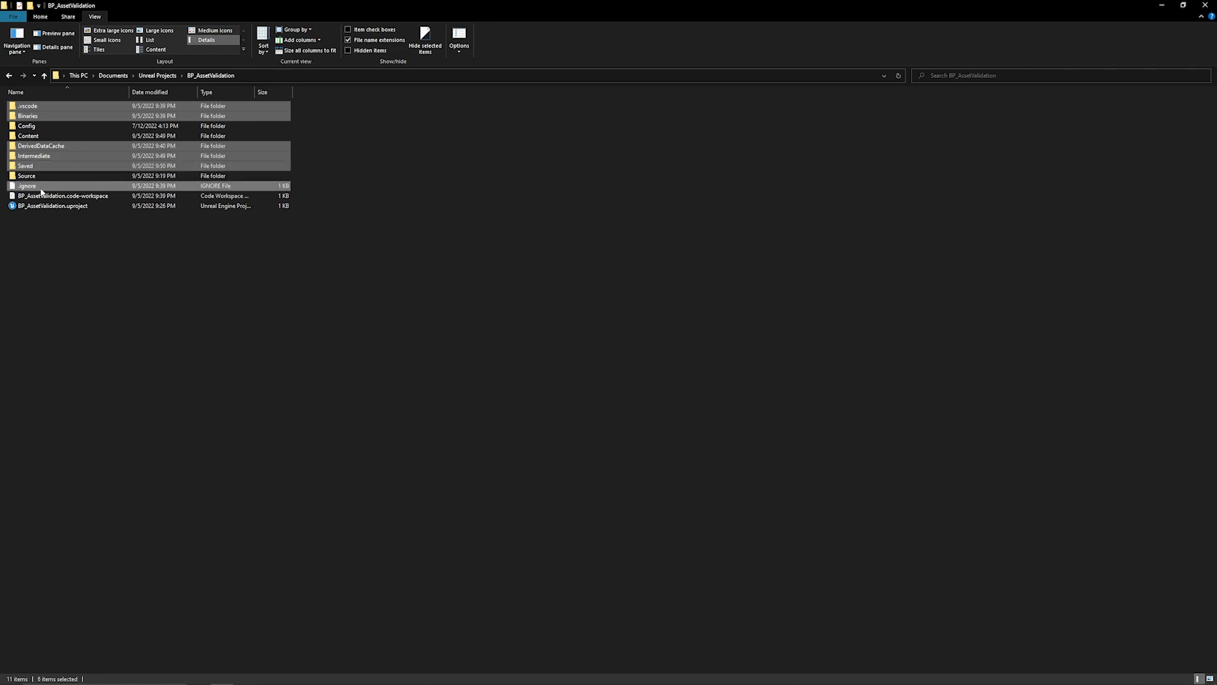
left_click(62, 195)
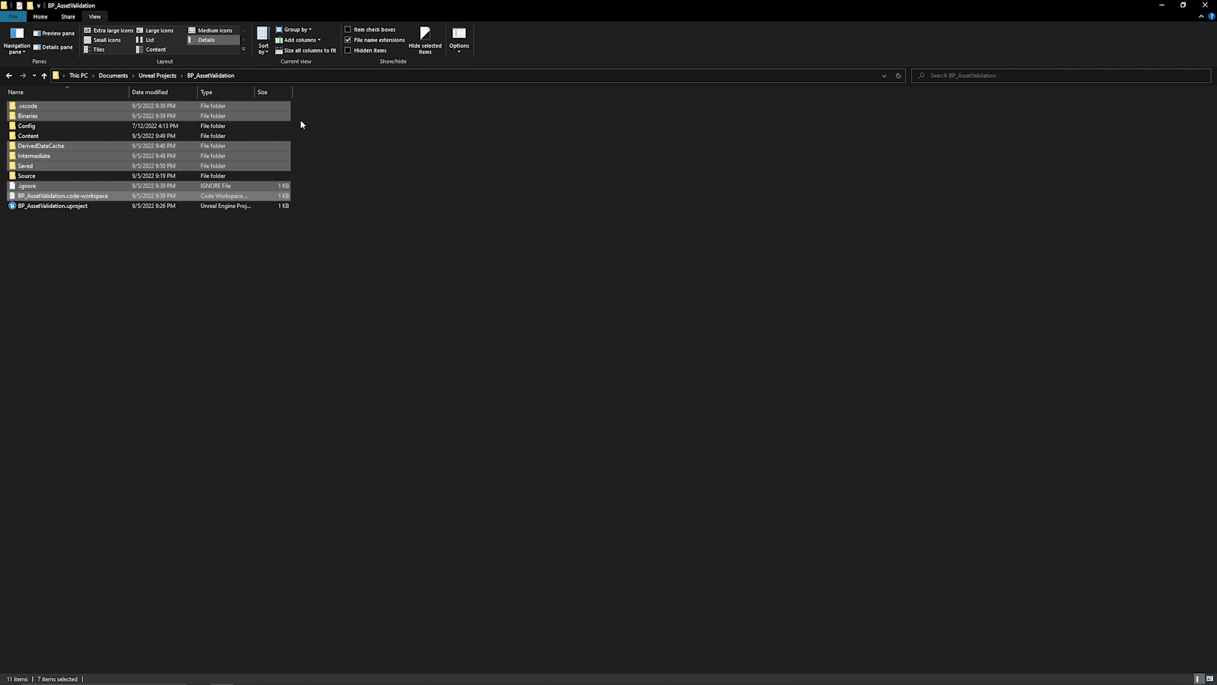
mouse_move(294, 133)
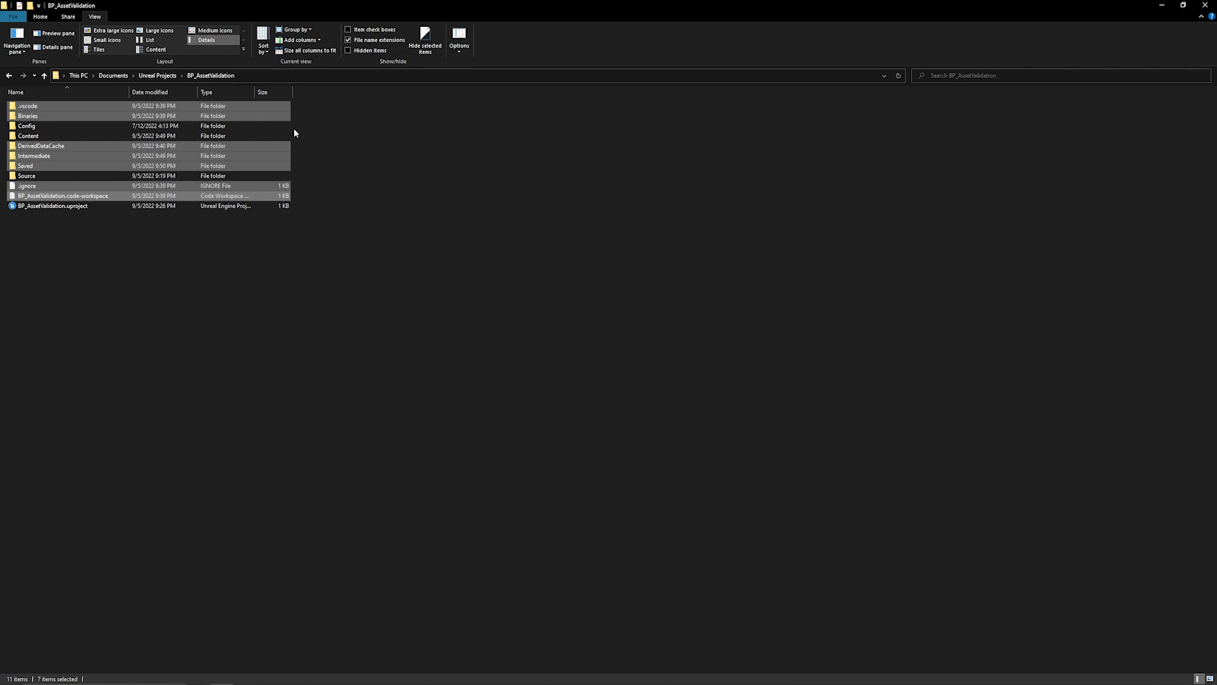
mouse_move(302, 178)
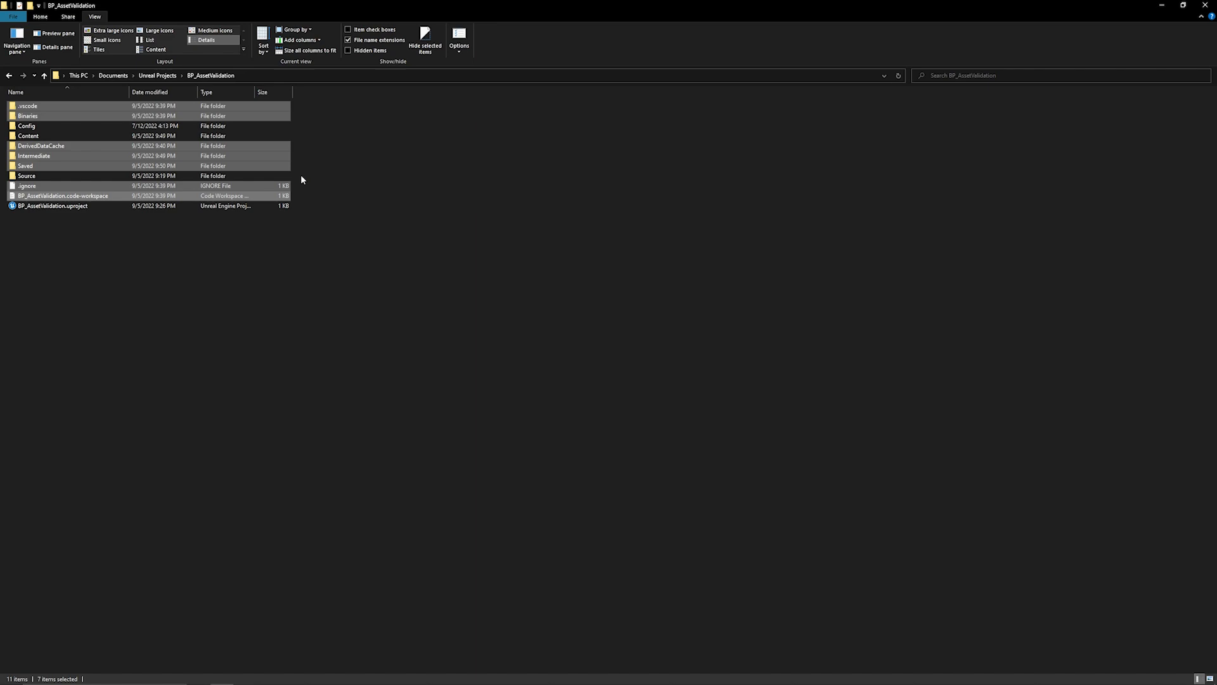
left_click(52, 205)
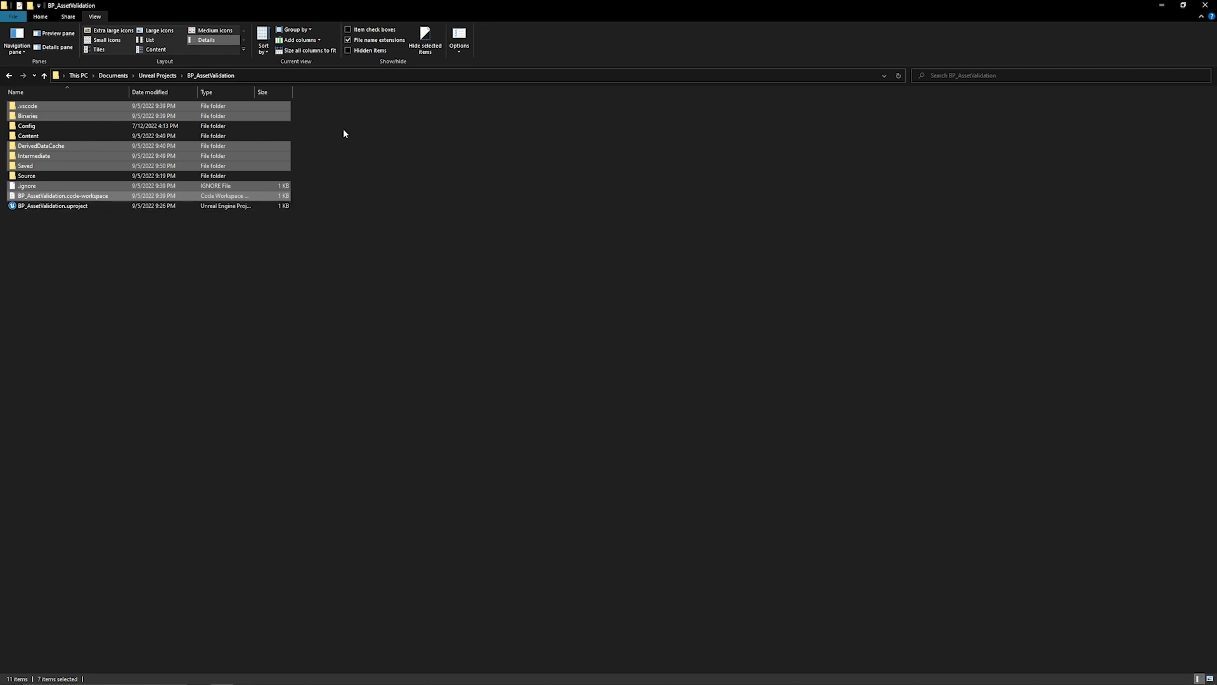
mouse_move(345, 203)
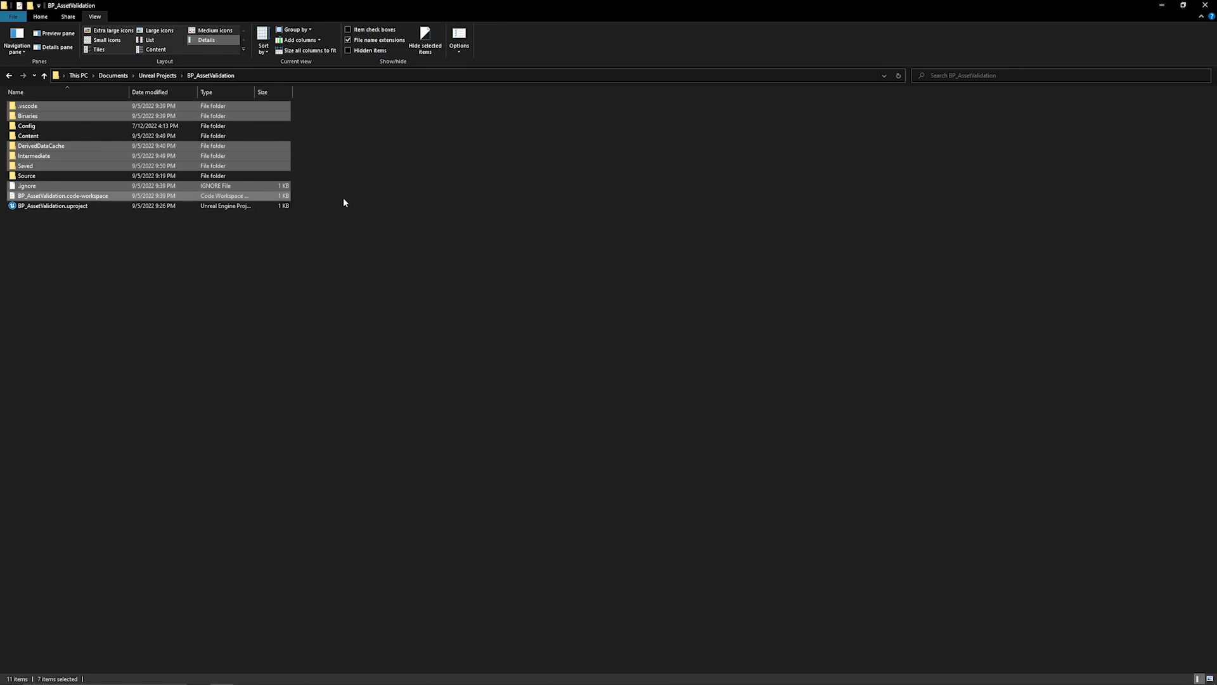
left_click(425, 41)
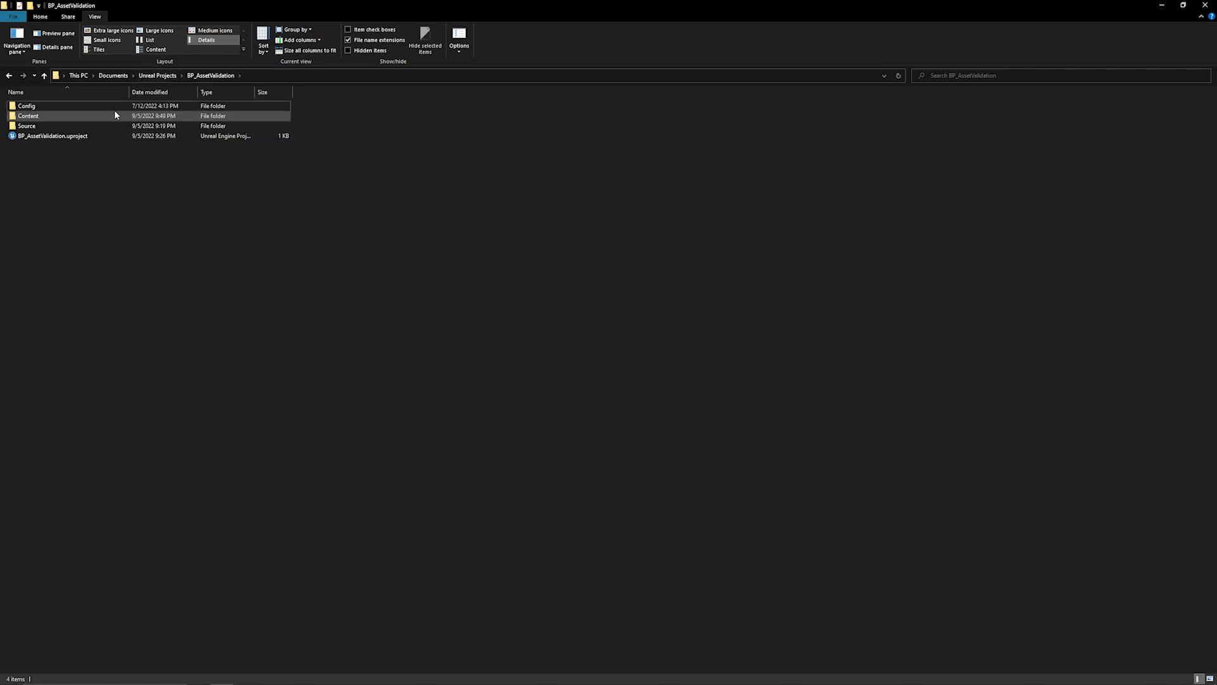
left_click(52, 136)
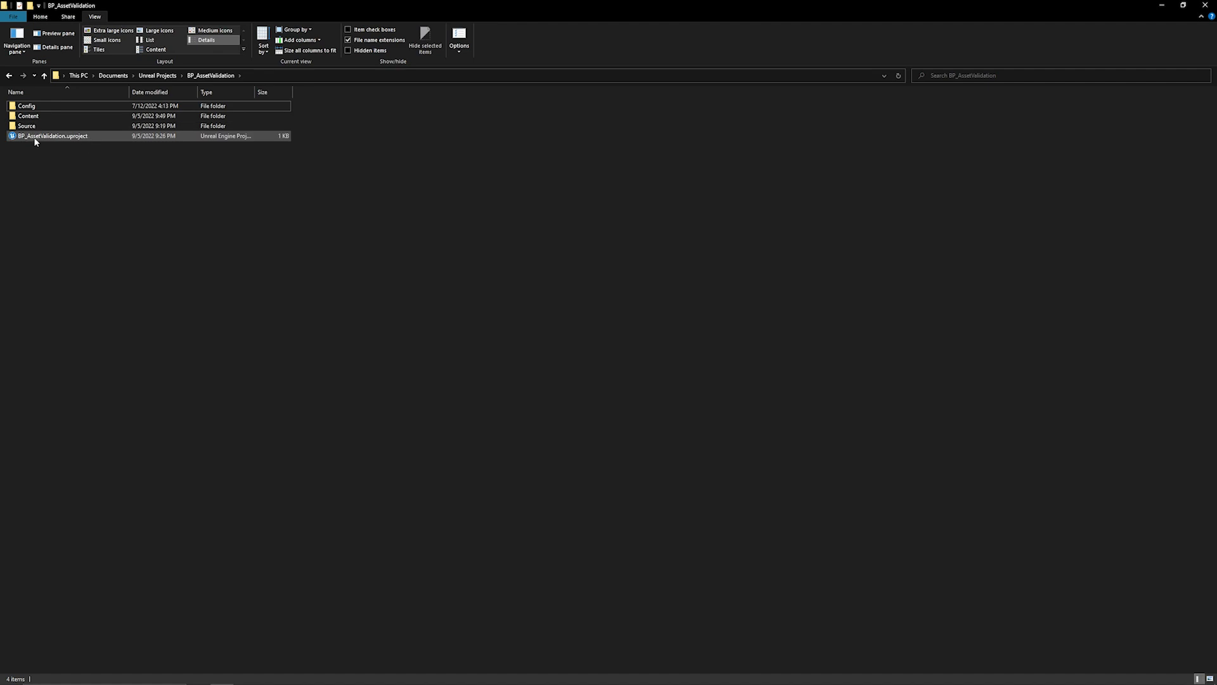
mouse_move(53, 143)
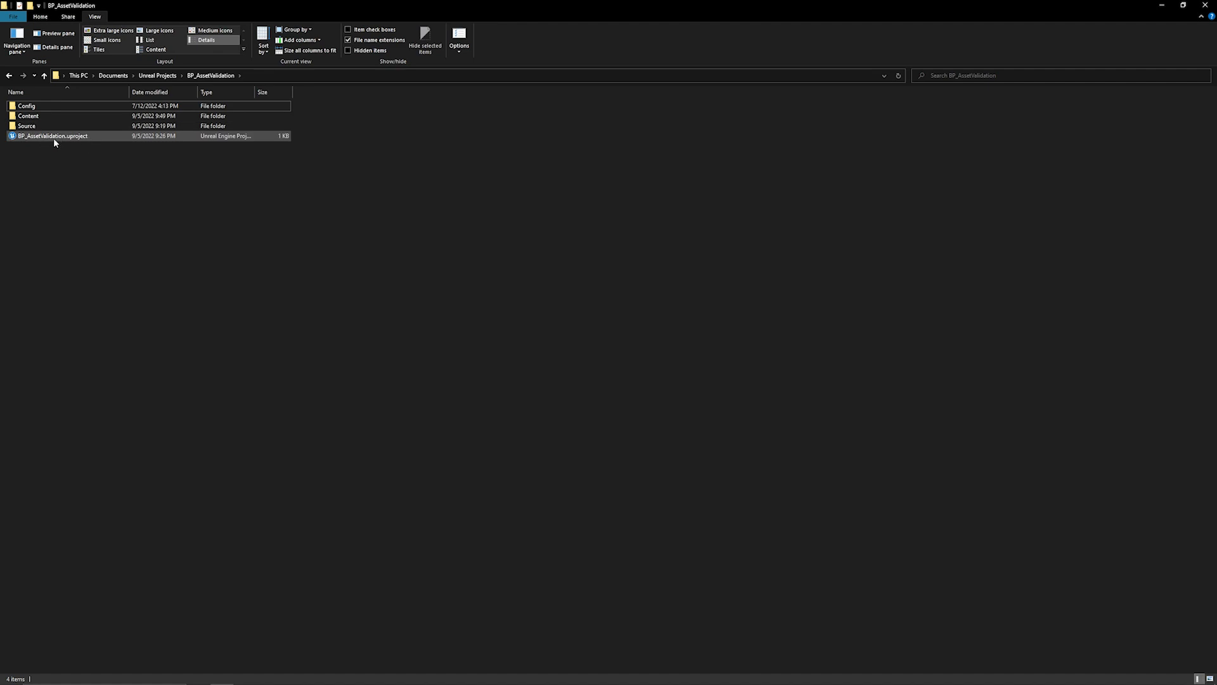
Generate Visual Studio project files from the BP_AssetValidation.uproject context menu.
right_click(52, 136)
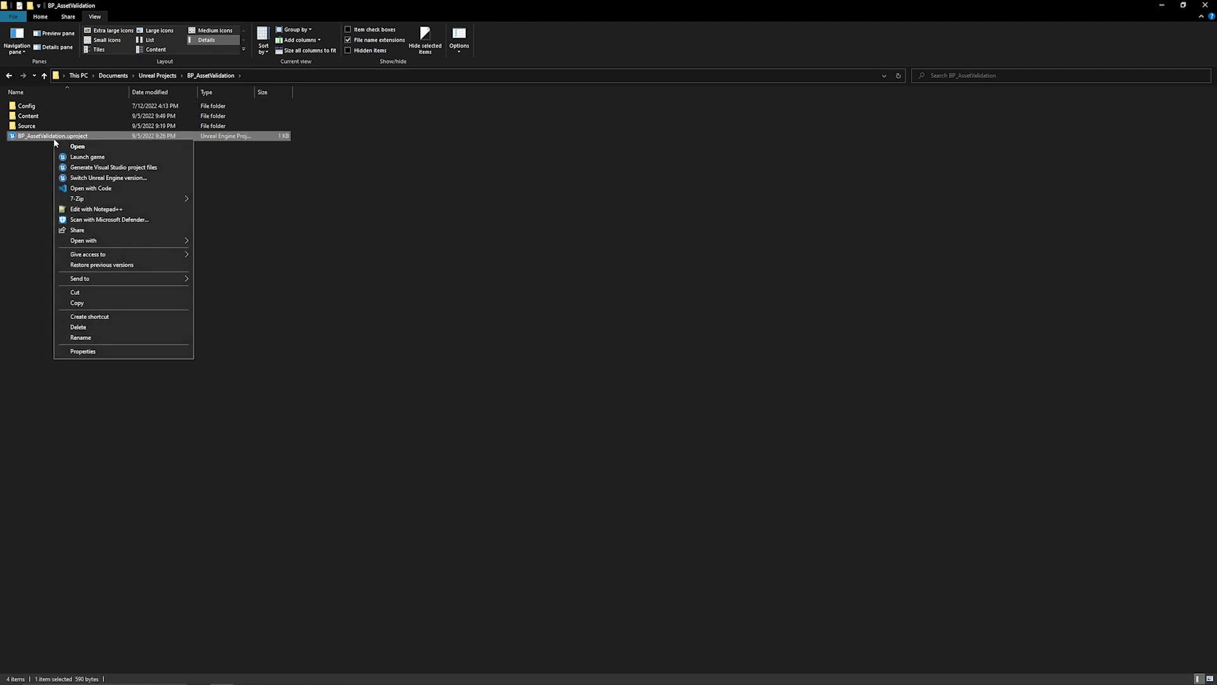
mouse_move(113, 168)
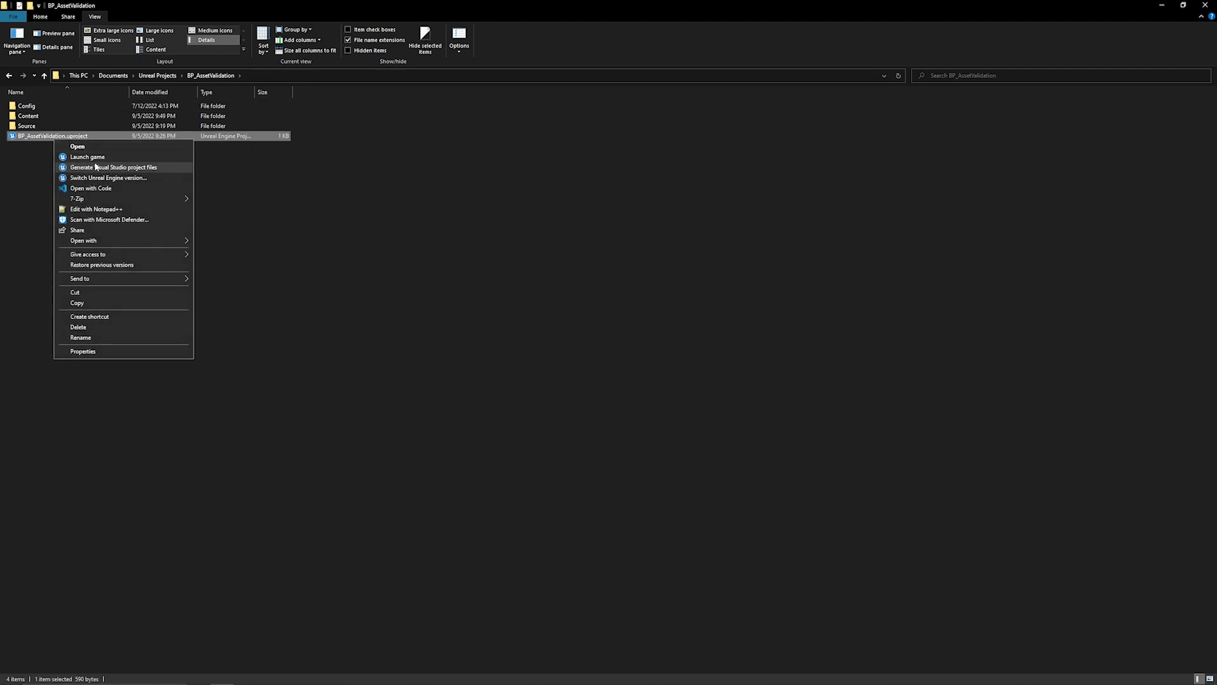
left_click(113, 168)
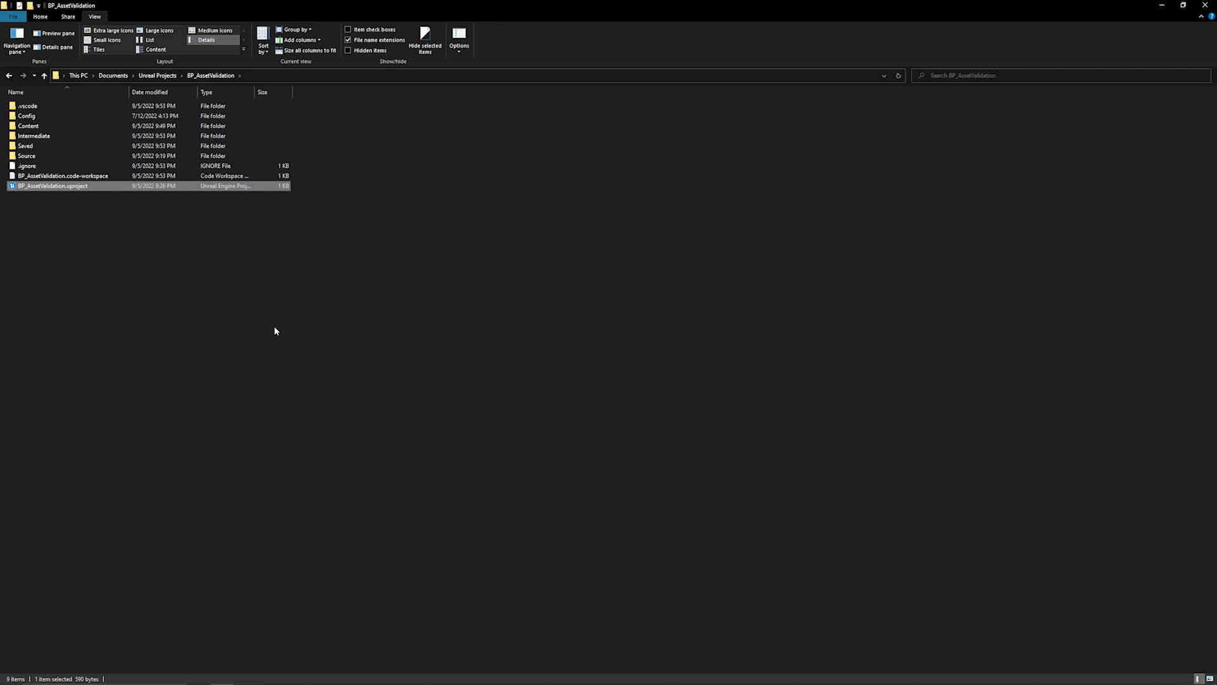
mouse_move(271, 332)
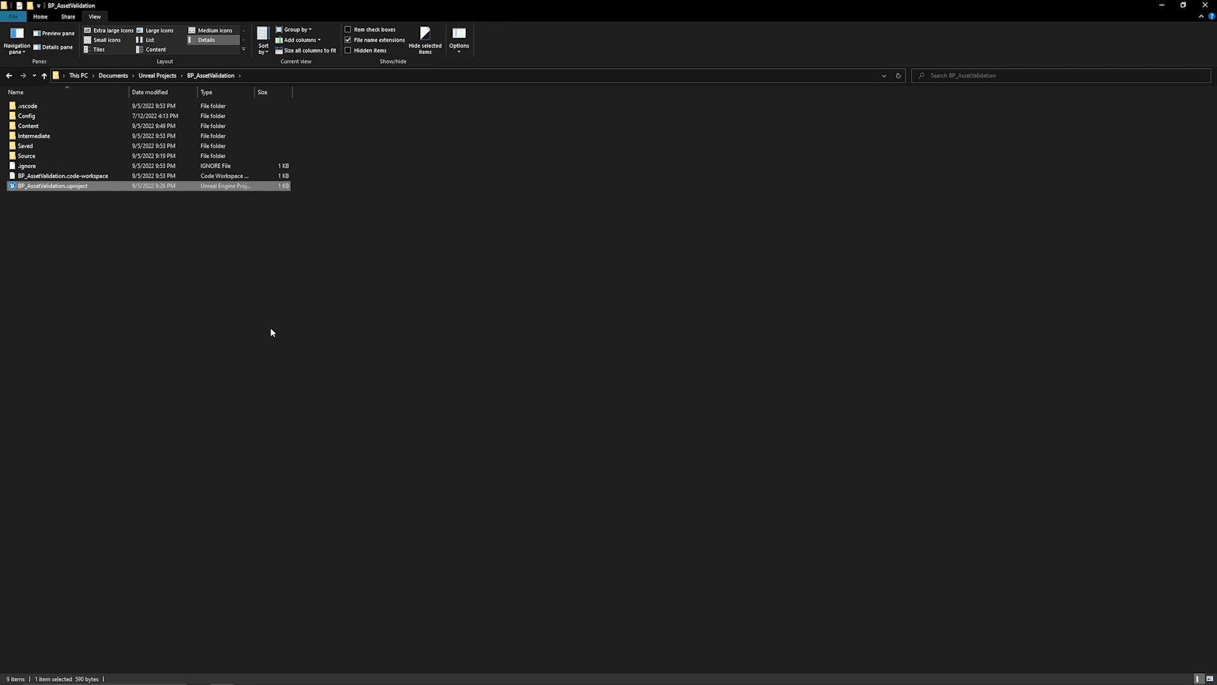
mouse_move(269, 316)
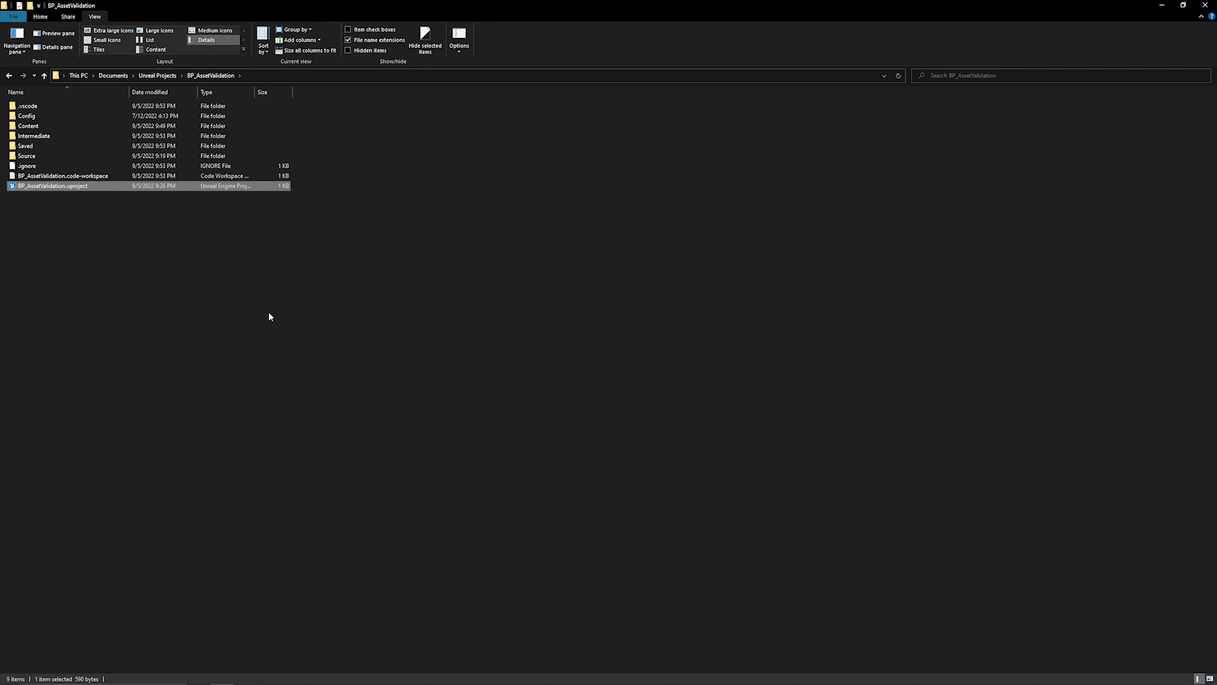